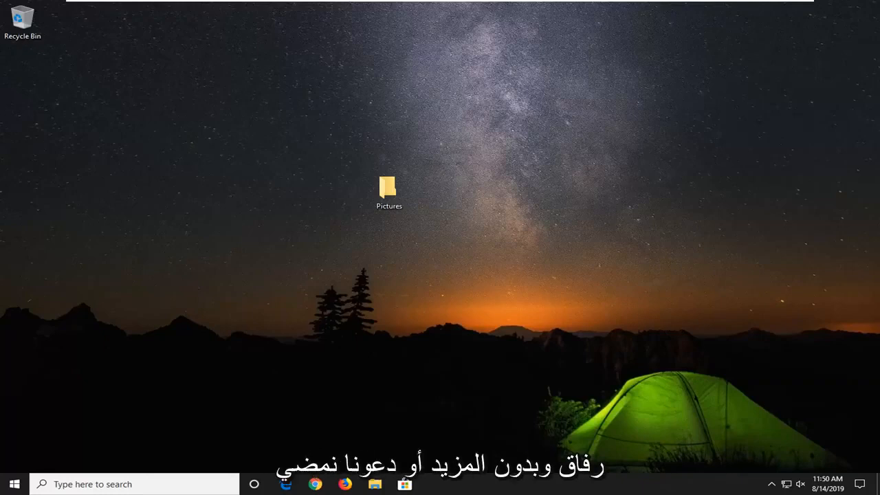
mouse_move(563, 233)
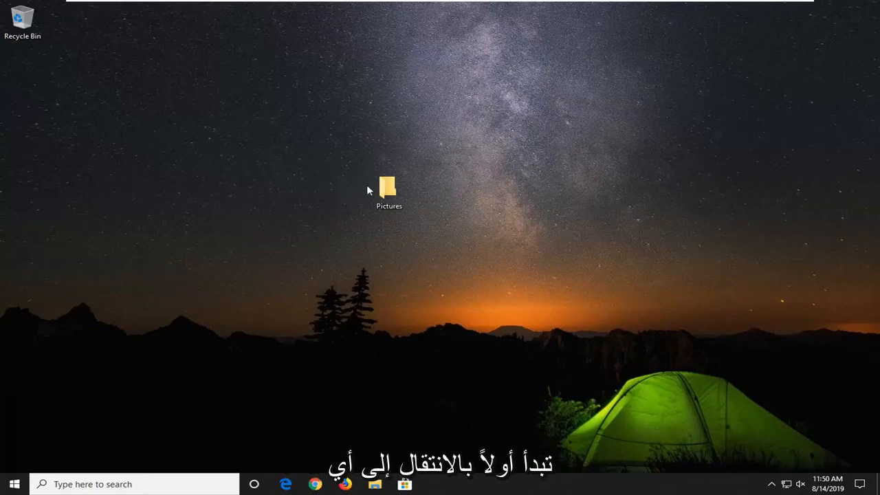
mouse_move(387, 190)
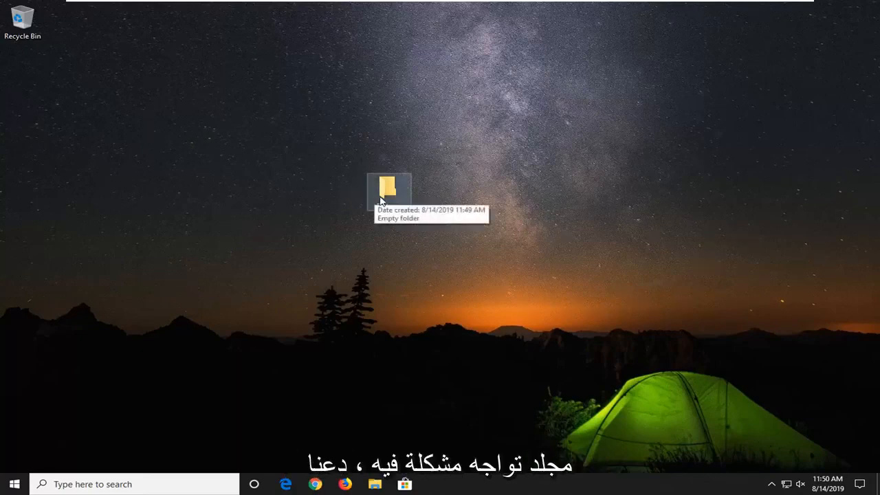
Reach the Pictures folder's Advanced Security Settings via its Properties Security page
click(388, 186)
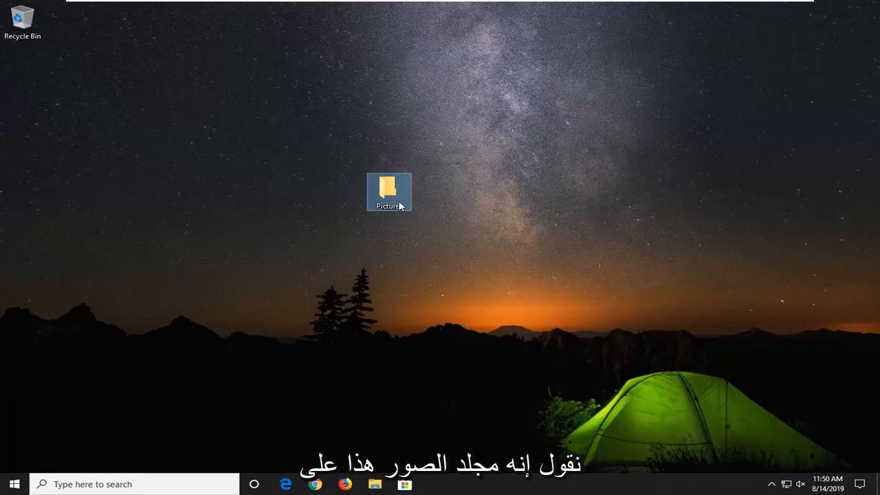
mouse_move(389, 193)
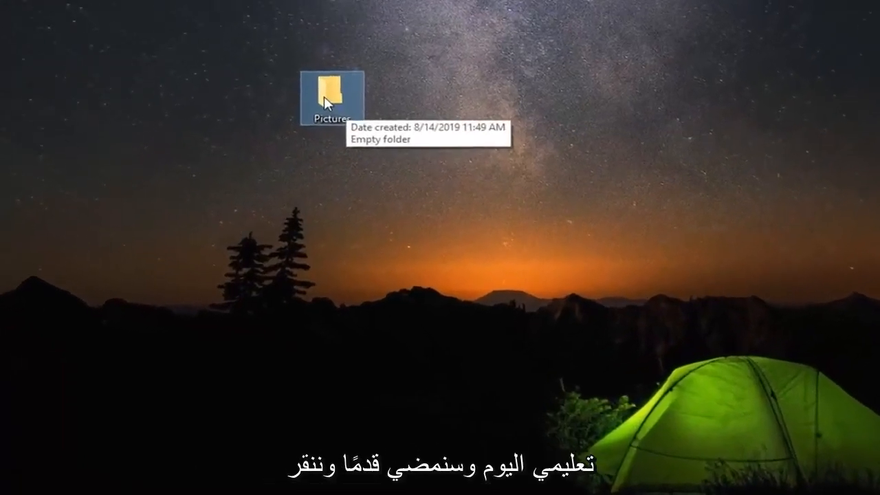
right_click(329, 94)
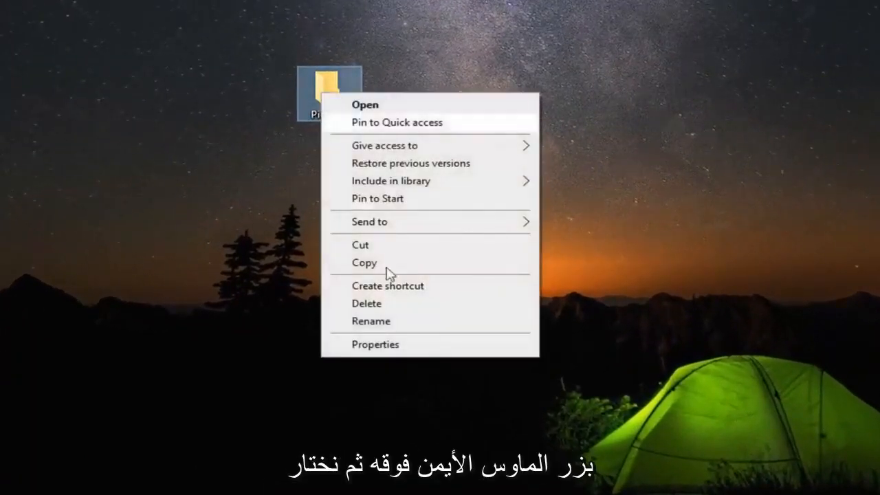
click(375, 344)
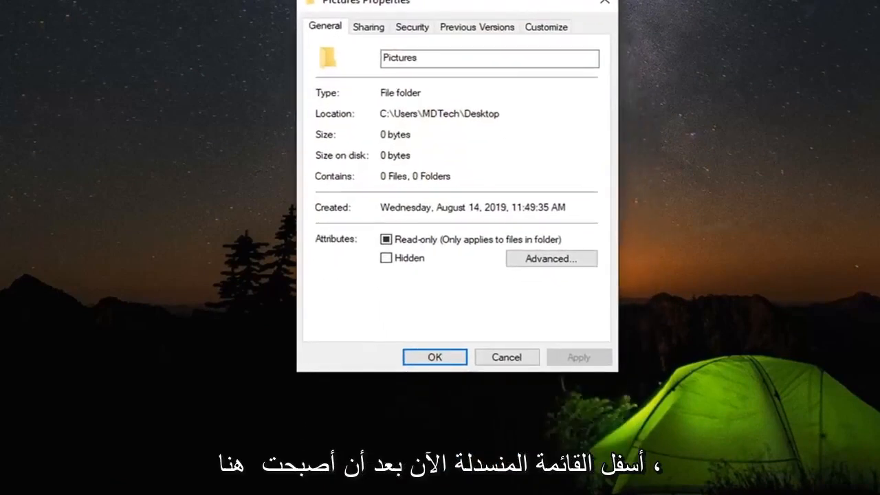
click(412, 27)
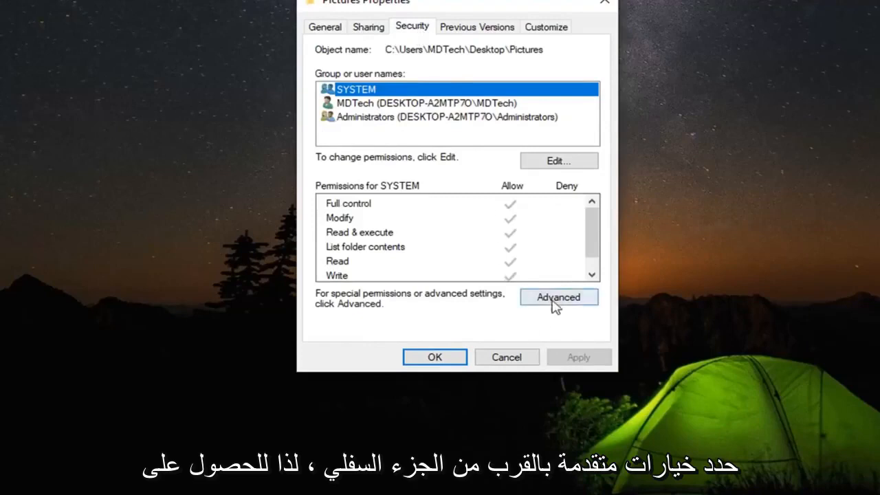
mouse_move(468, 304)
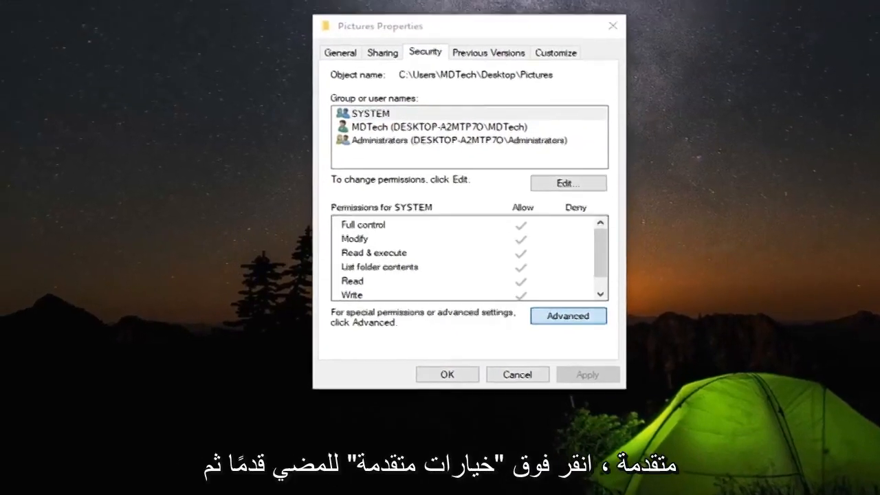
click(567, 315)
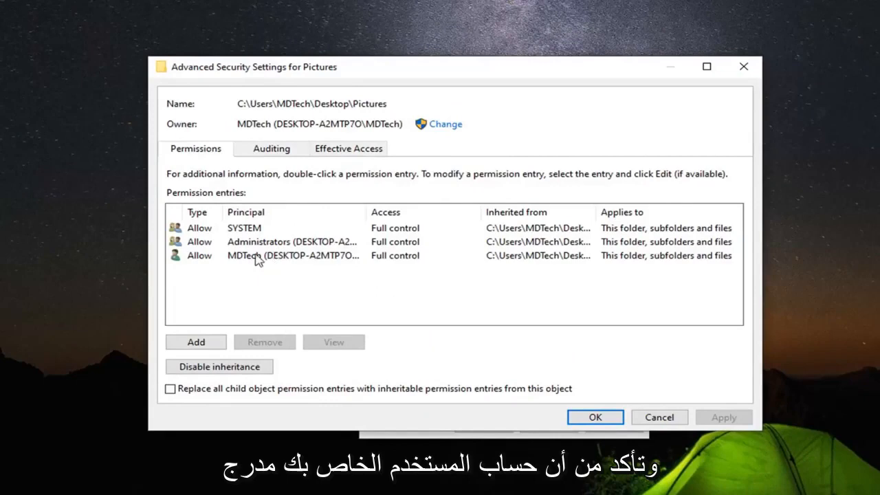
Add a new, empty permission entry for the Pictures folder
click(292, 254)
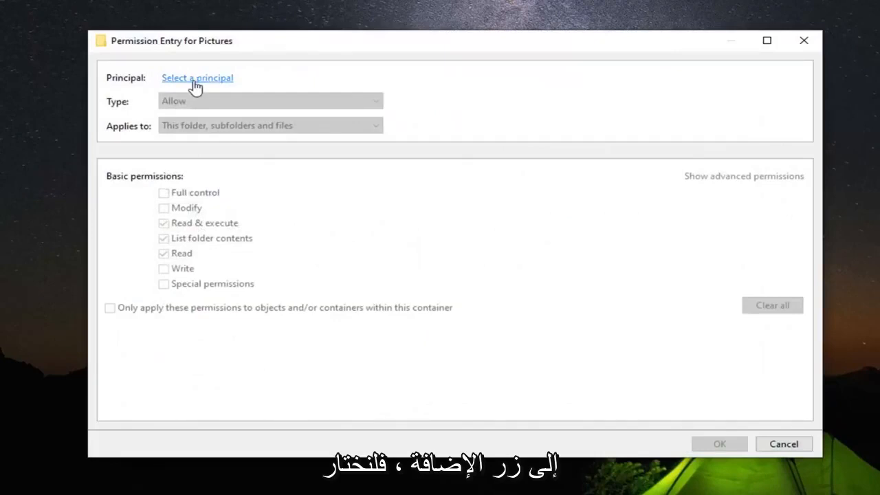
Select the MDTech account as the entry's principal, resolving it with Check Names
click(197, 77)
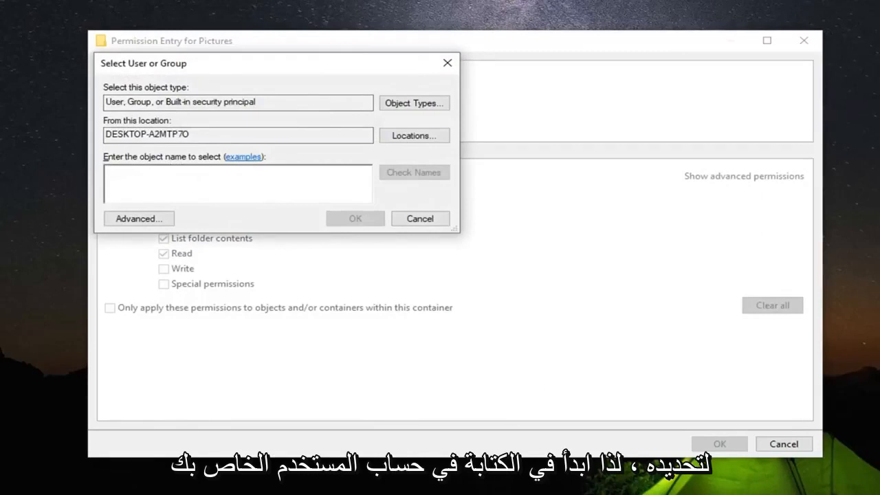
text(MDT)
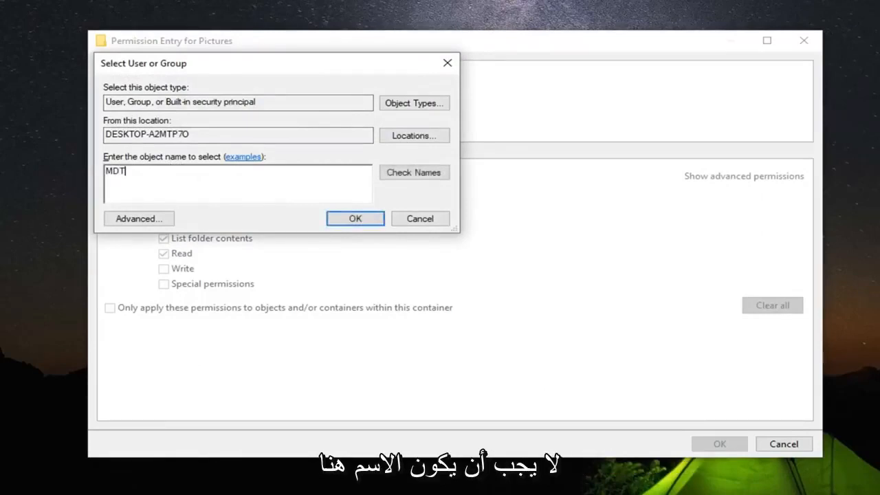
text(ech)
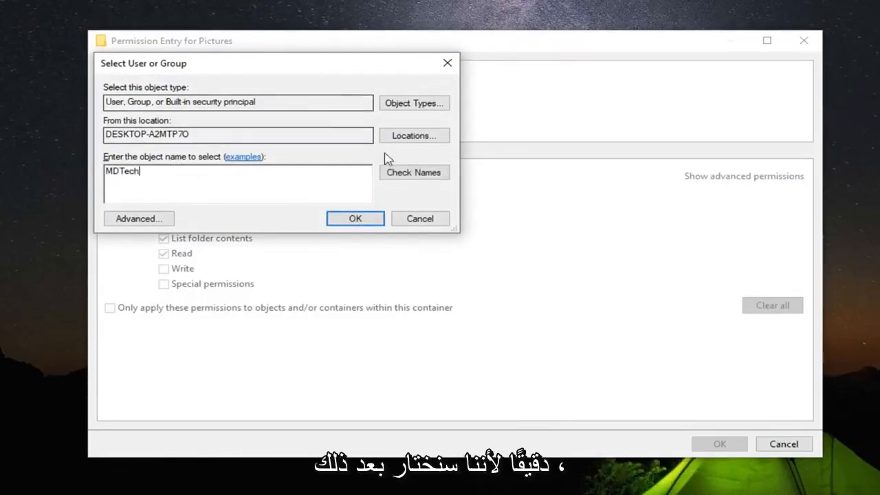
click(414, 172)
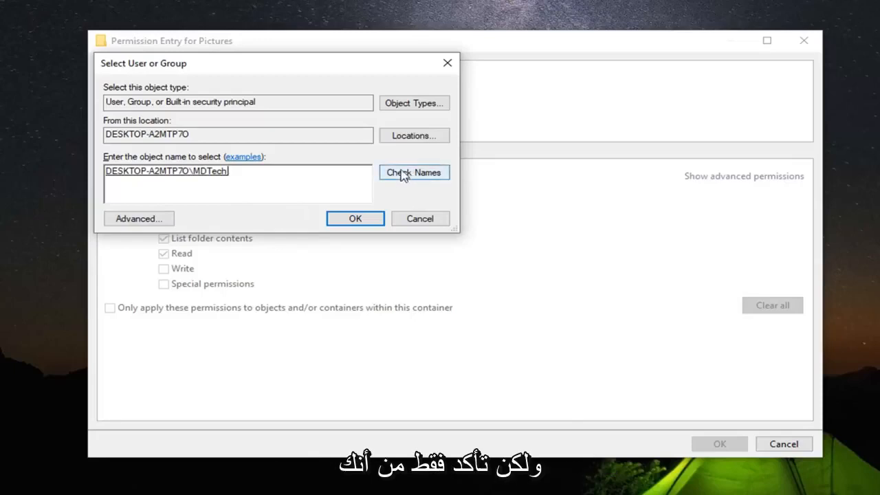
click(355, 217)
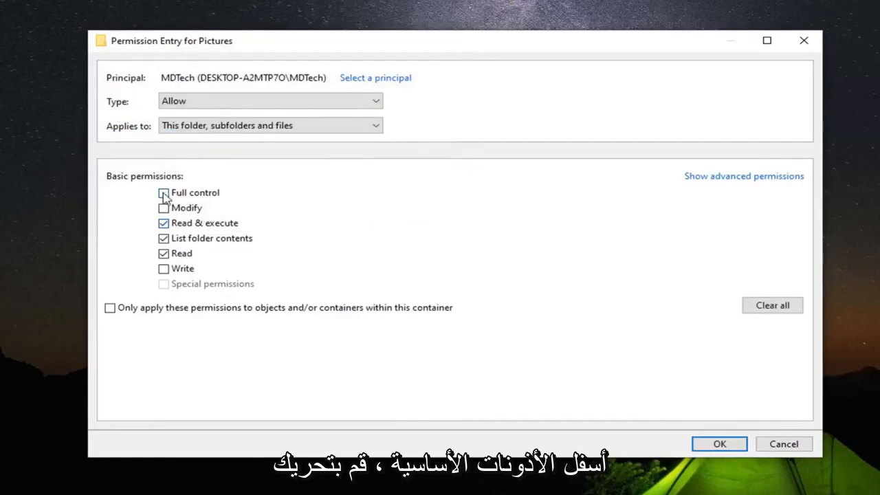
Grant MDTech Full control and save the new permission entry
click(164, 192)
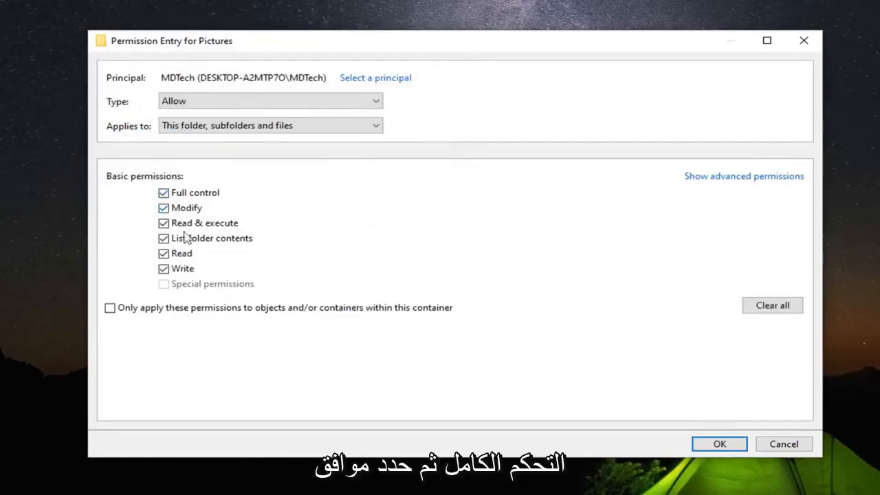
click(718, 443)
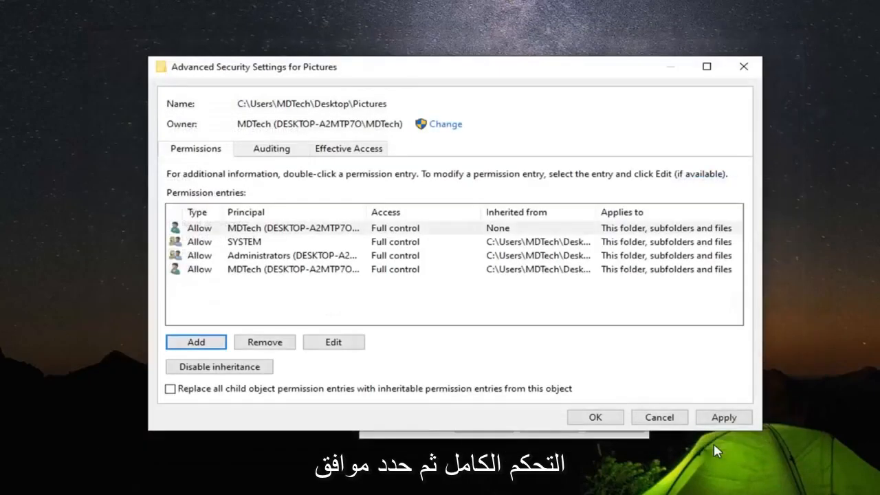
mouse_move(261, 244)
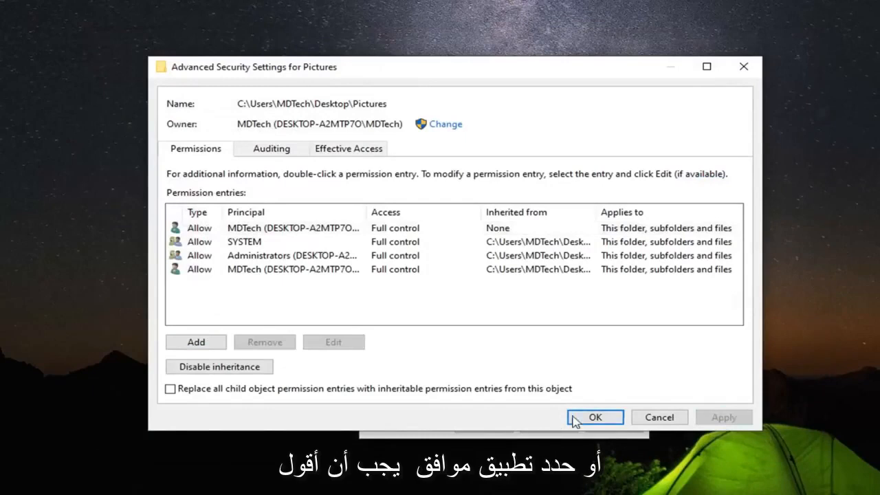
Apply the permissions by confirming Advanced Security Settings and Pictures Properties
click(594, 417)
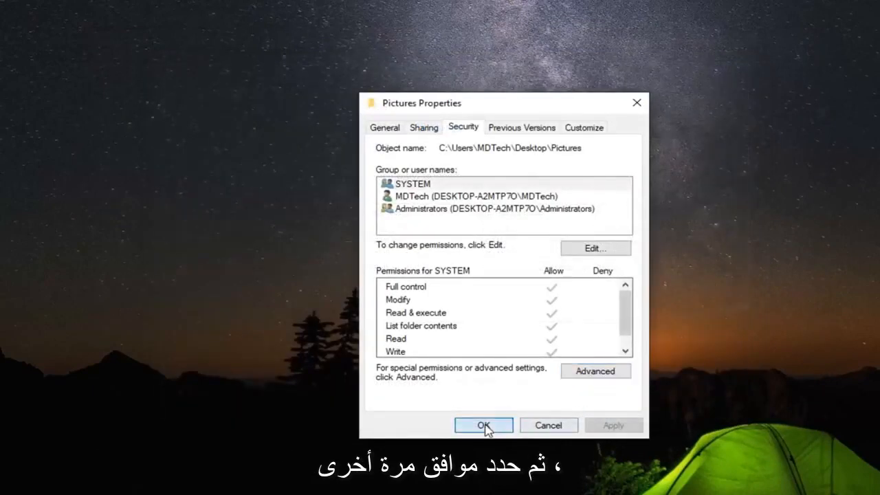
click(484, 425)
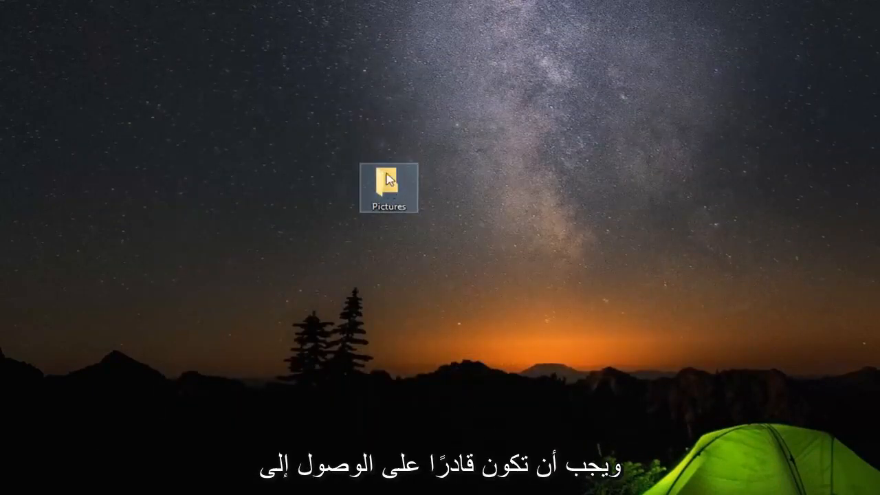
double_click(388, 177)
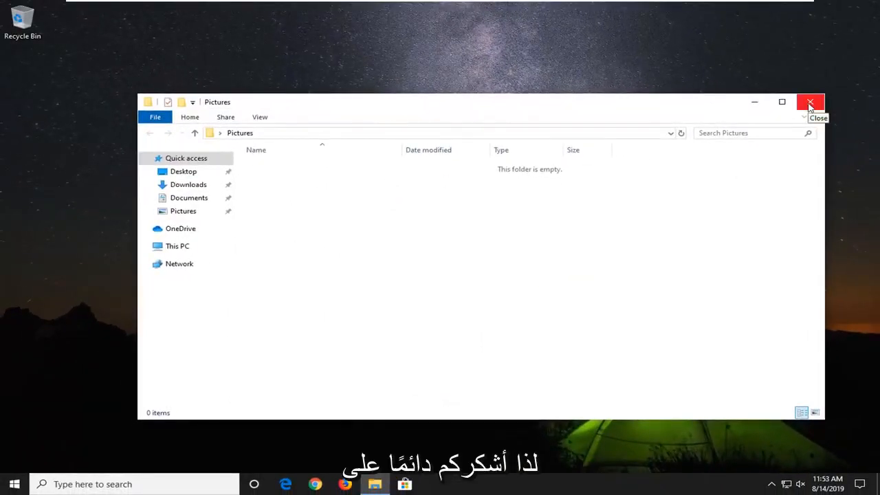
click(810, 102)
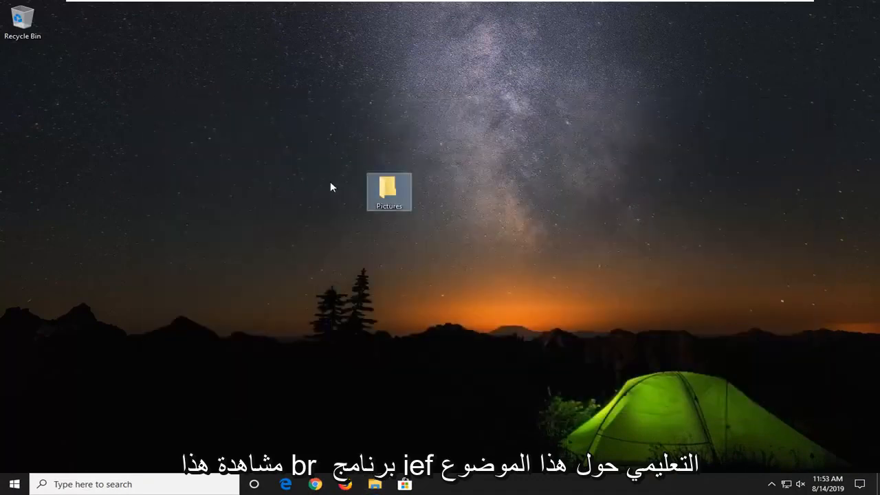